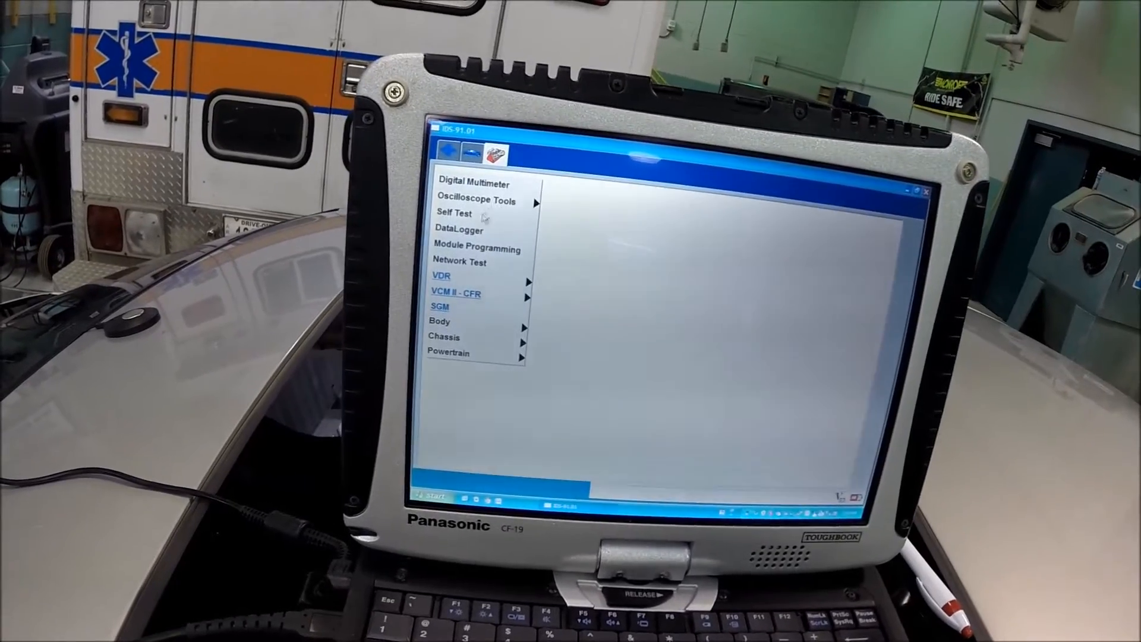
Enter the Self Test area listing Body, Chassis, Electrical, Powertrain and Modules.
click(455, 213)
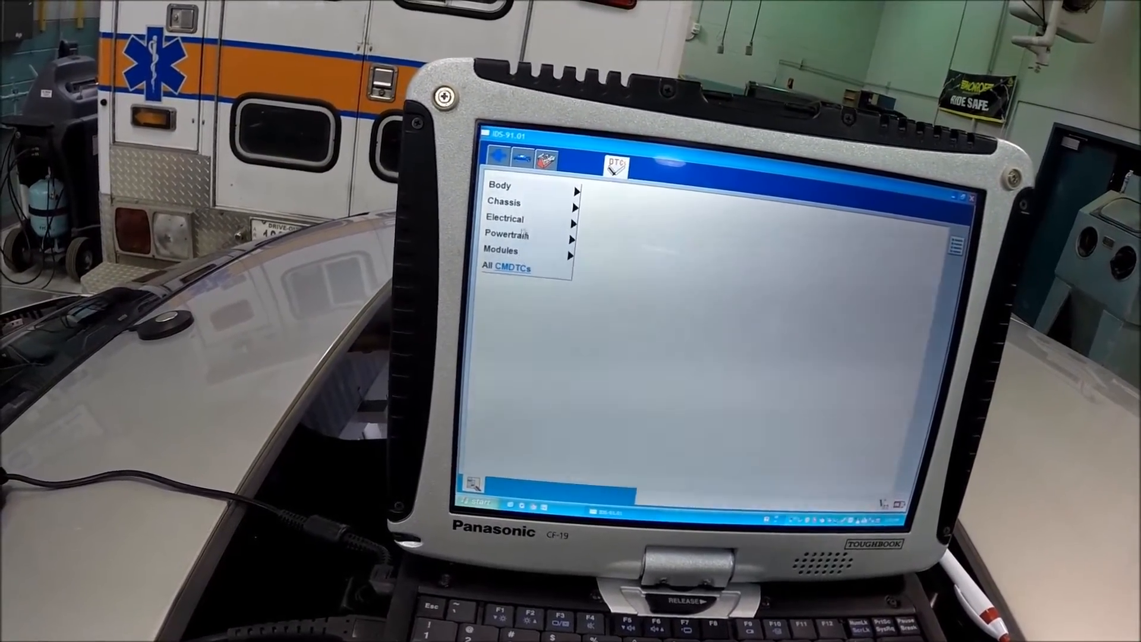
Navigate Powertrain > Engine to reveal the KOEO, KOER and Retrieve CMDTCs choices.
click(506, 234)
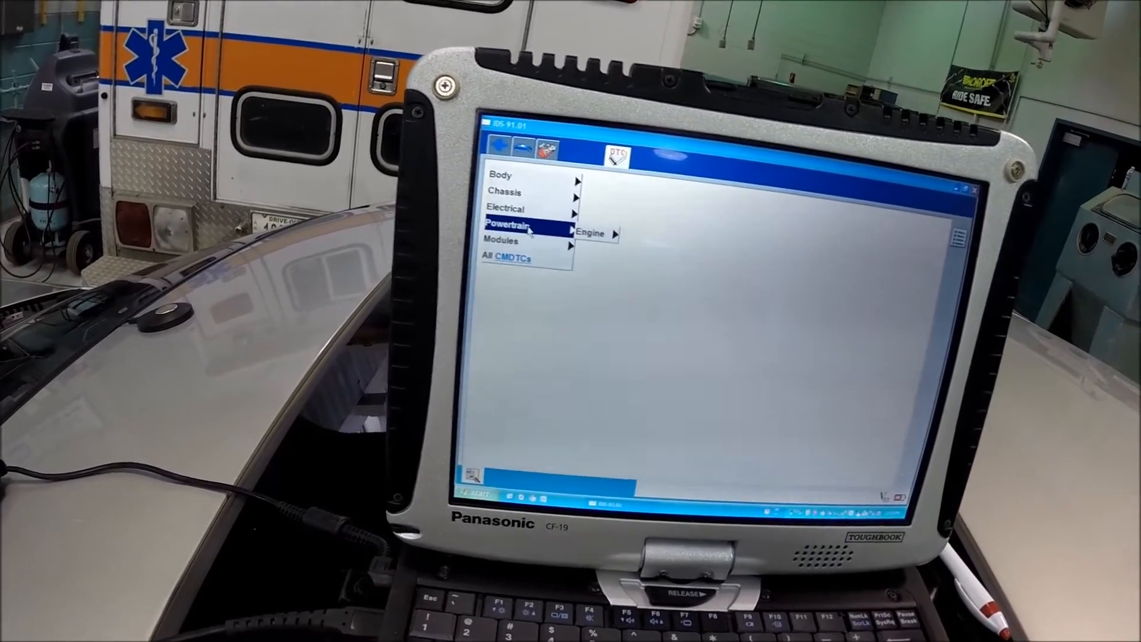
click(592, 233)
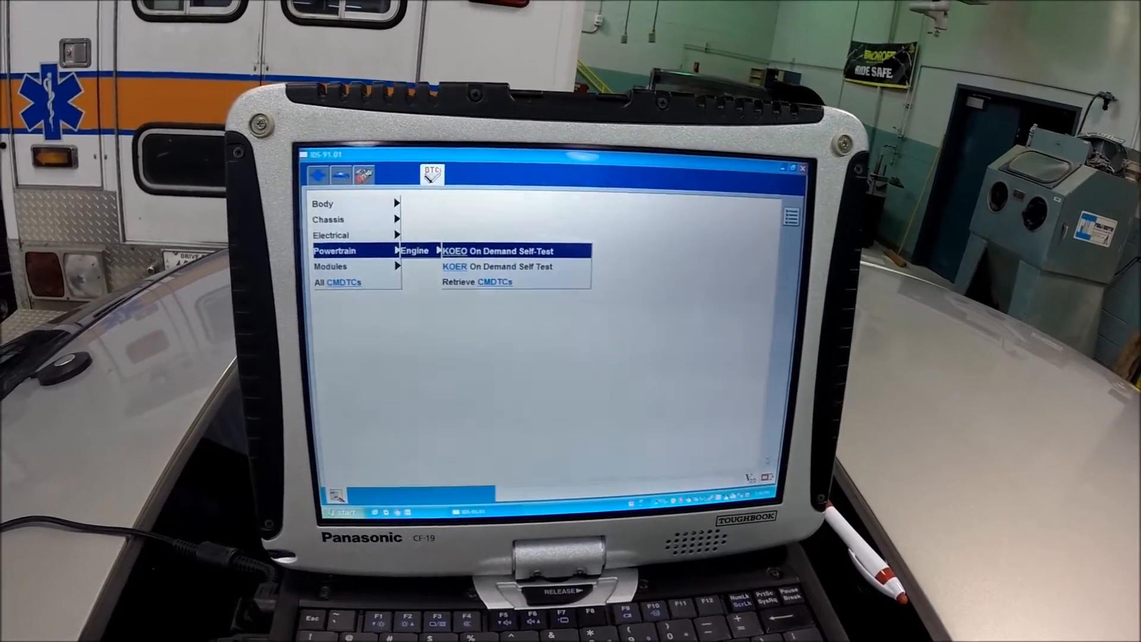
click(495, 251)
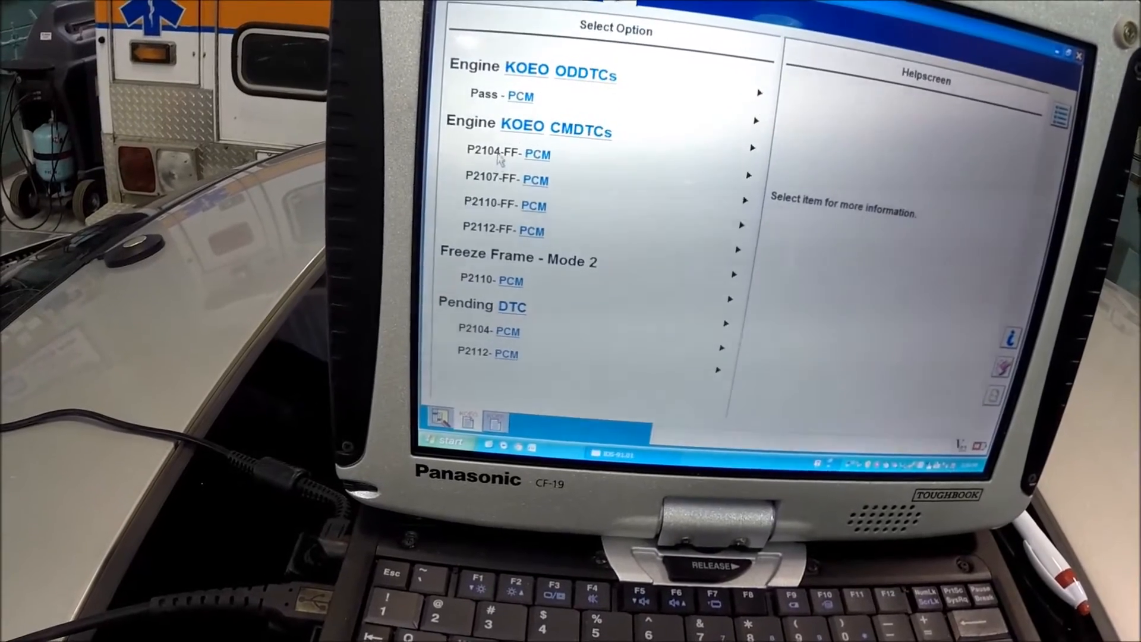
Select the P2104-FF PCM entry from the finished KOEO results.
click(508, 153)
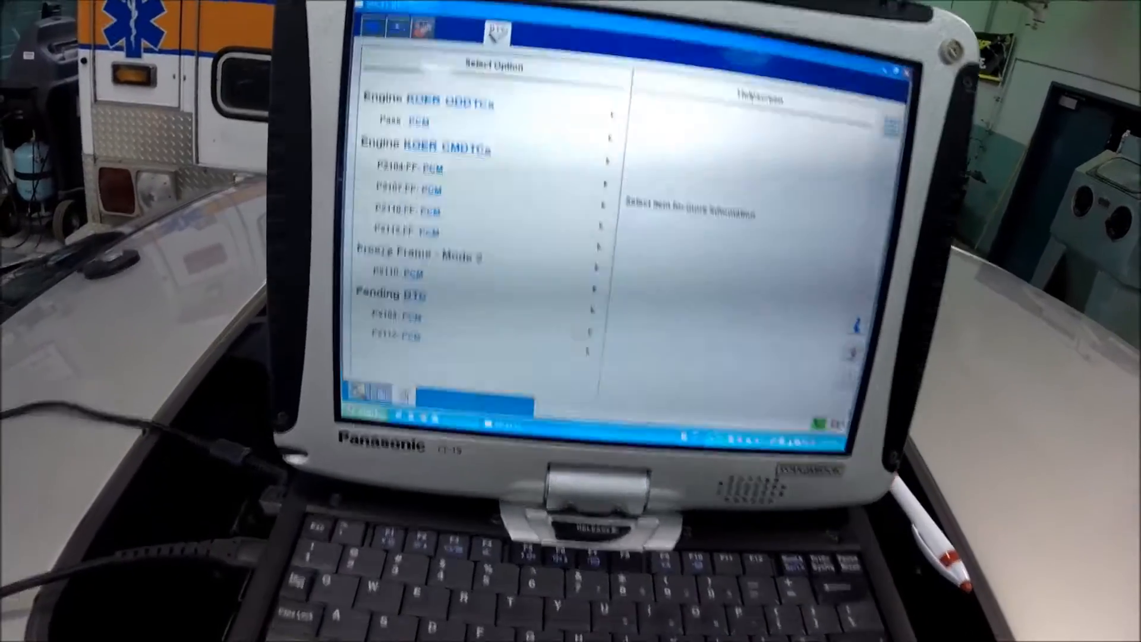
View the descriptions and causes for CMDTCs P2104-FF, P2112-FF and P2110-FF.
click(397, 196)
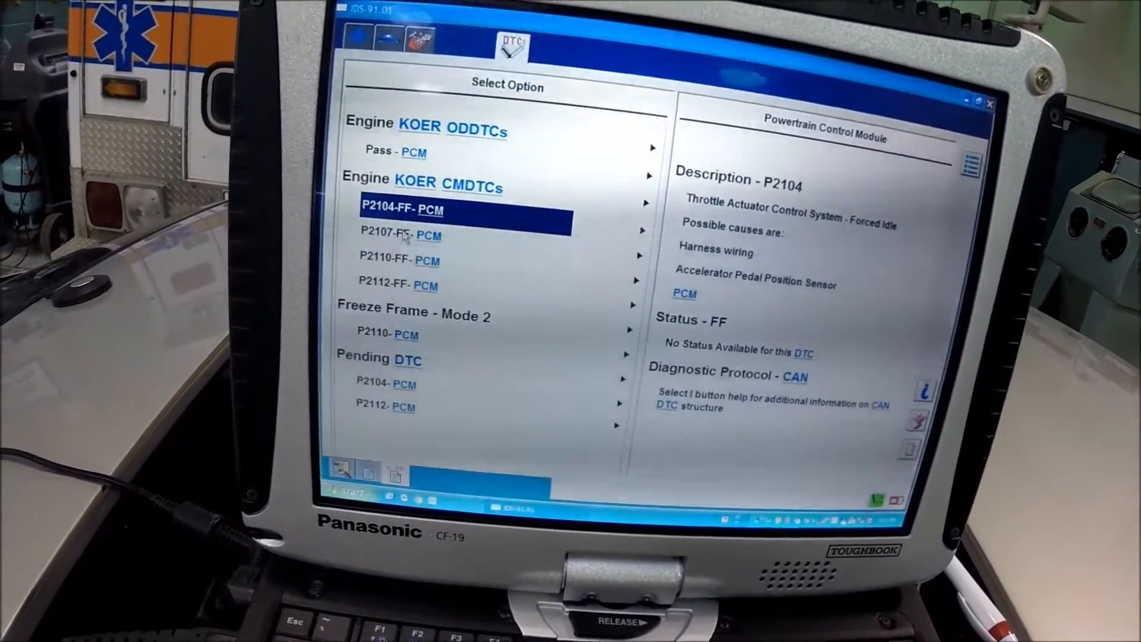
click(415, 261)
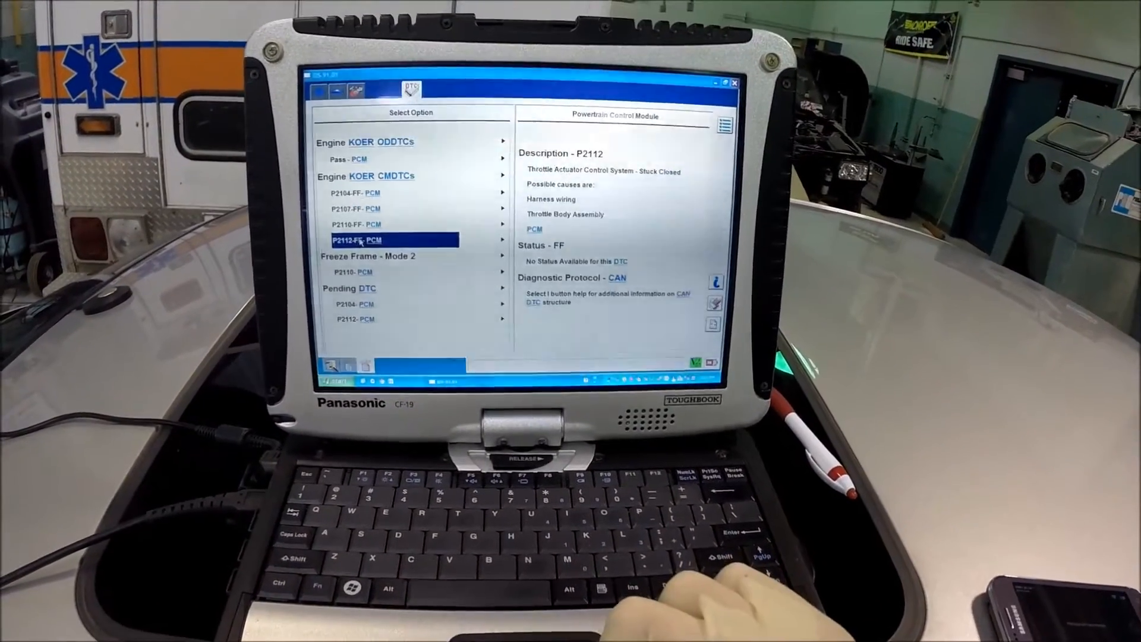
click(356, 261)
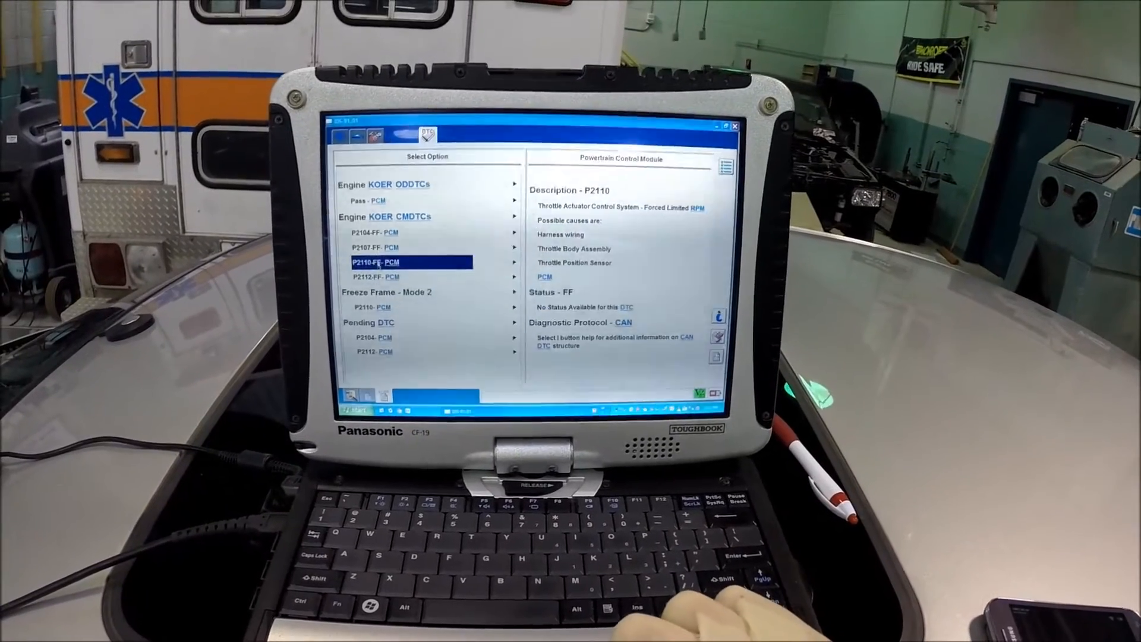